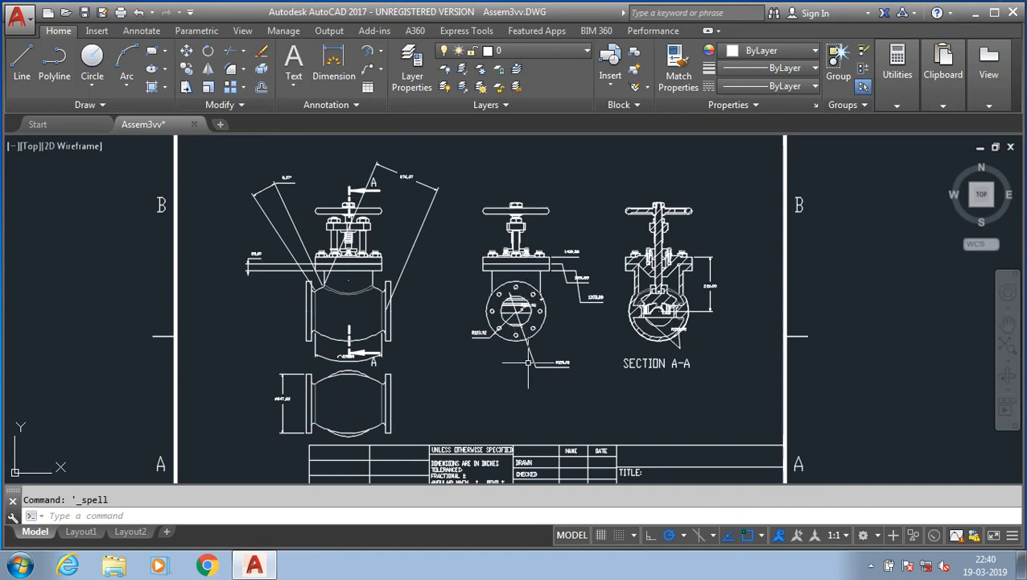
mouse_move(545, 396)
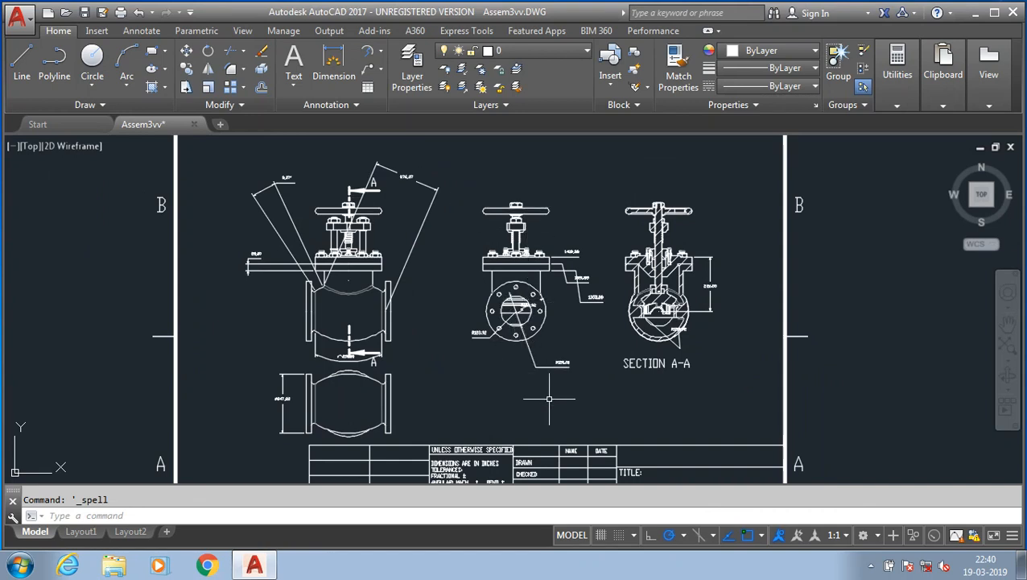
mouse_move(463, 245)
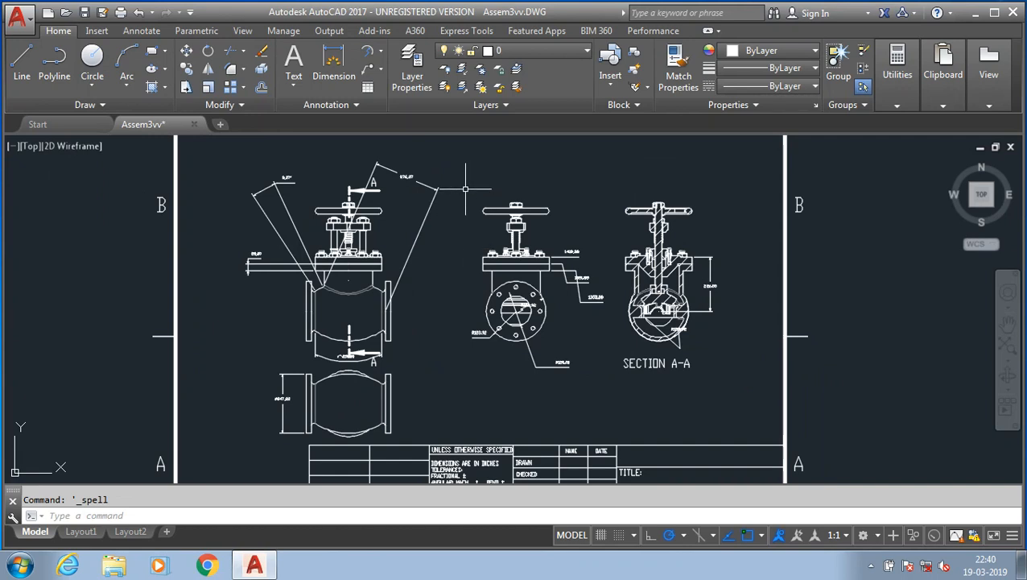
mouse_move(209, 467)
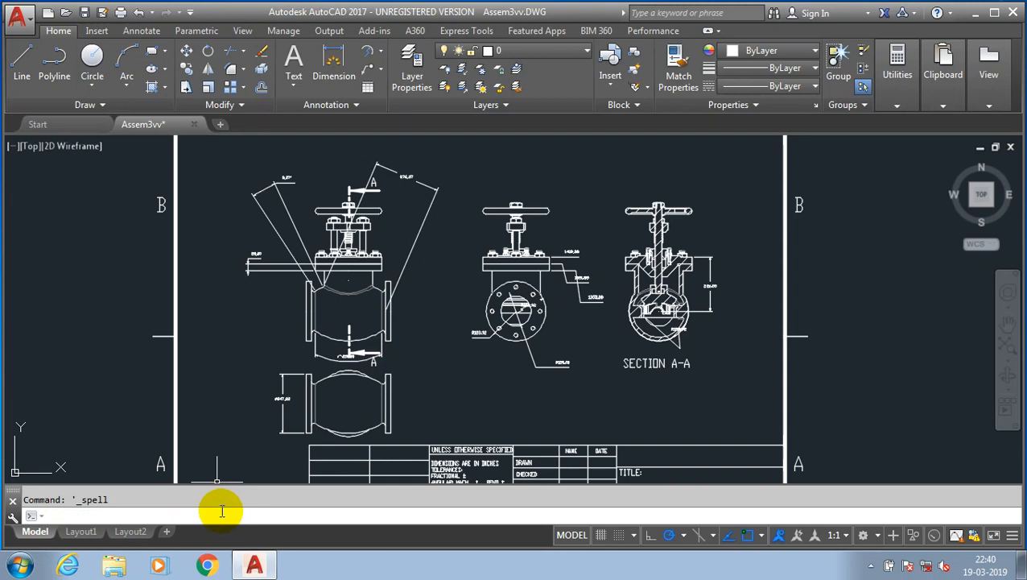
Step: Look up DIMSTYLE by entering DIM and reading its tooltip in the suggestions
type("DIMSTY")
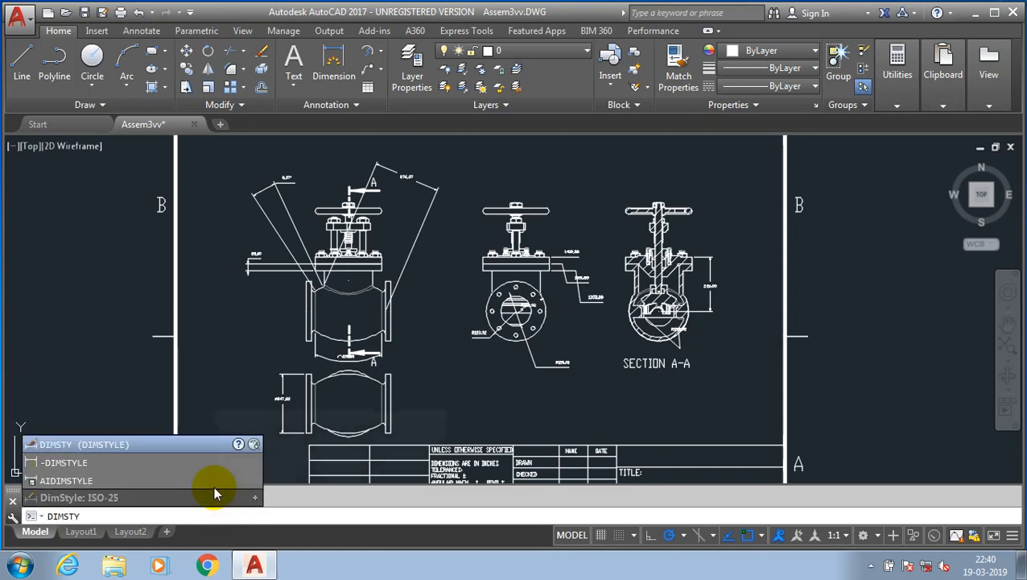
mouse_move(193, 449)
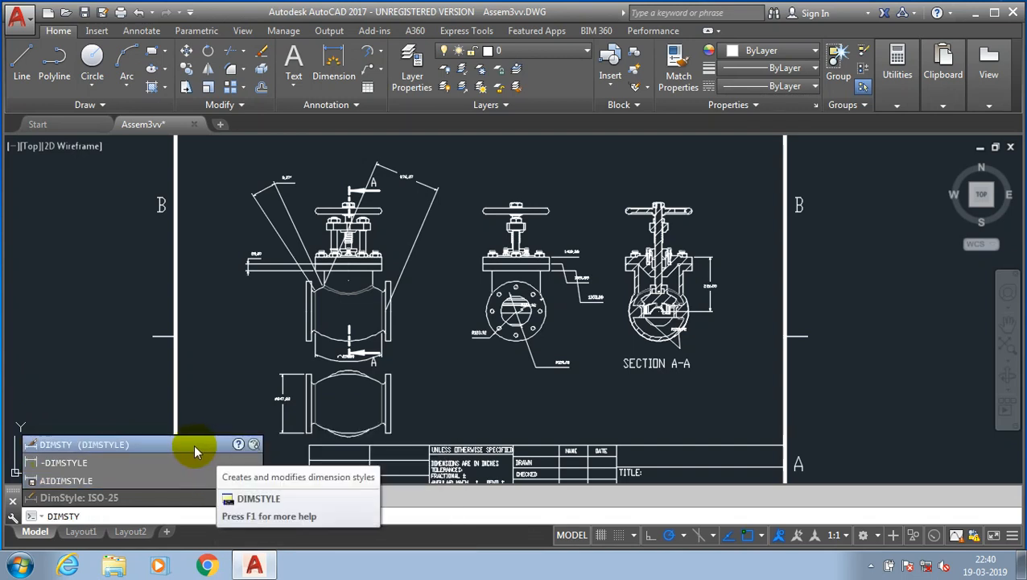
mouse_move(193, 449)
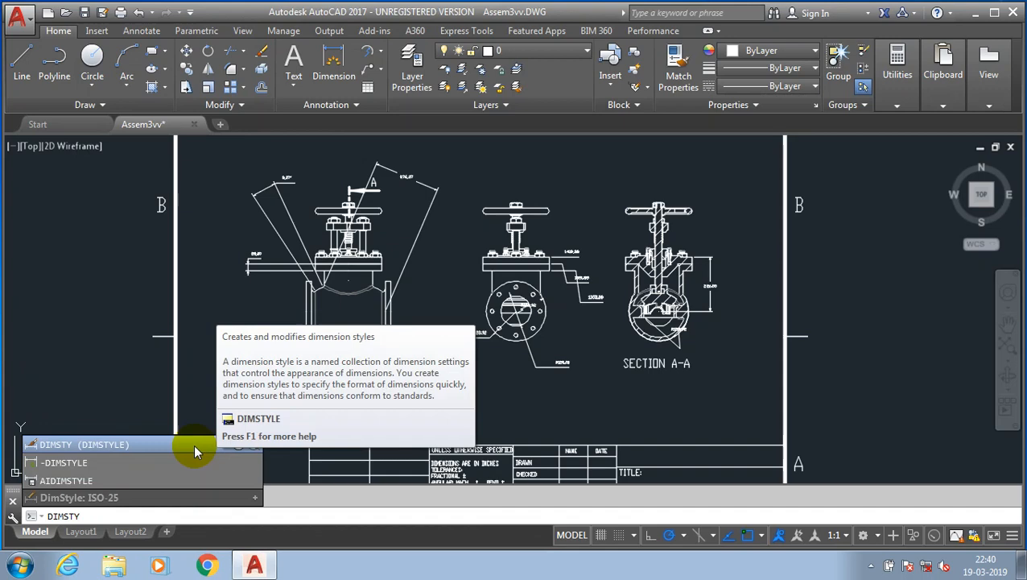
Step: Override ISO-25 with arrow size 2.5 and text height 2.5, and make it current
left_click(83, 444)
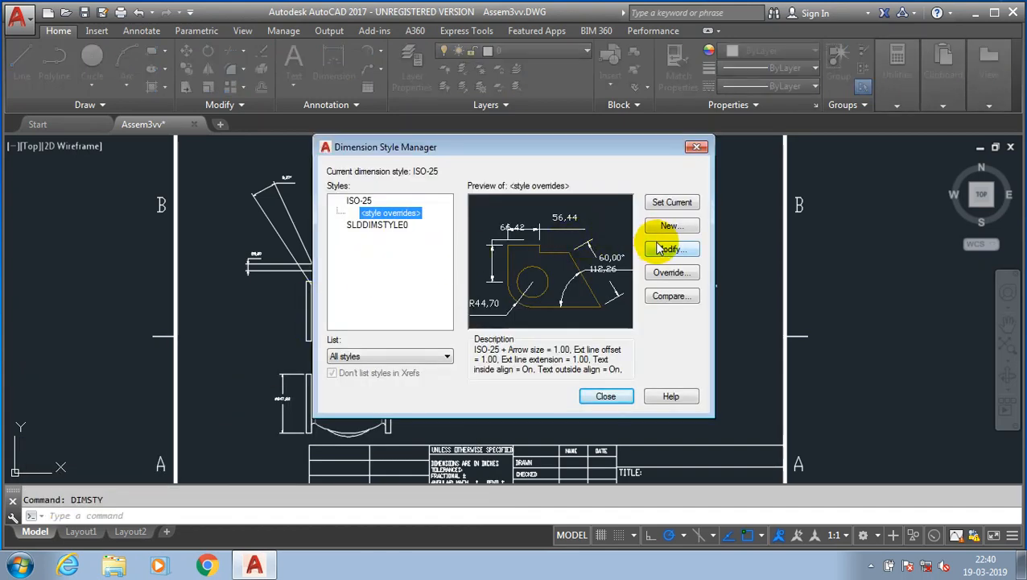
mouse_move(669, 248)
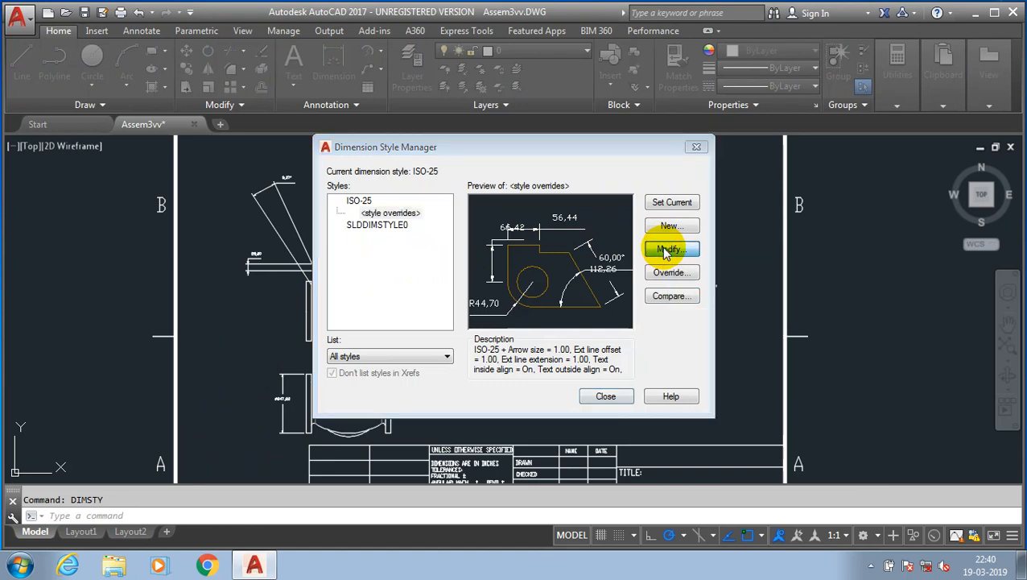
left_click(670, 250)
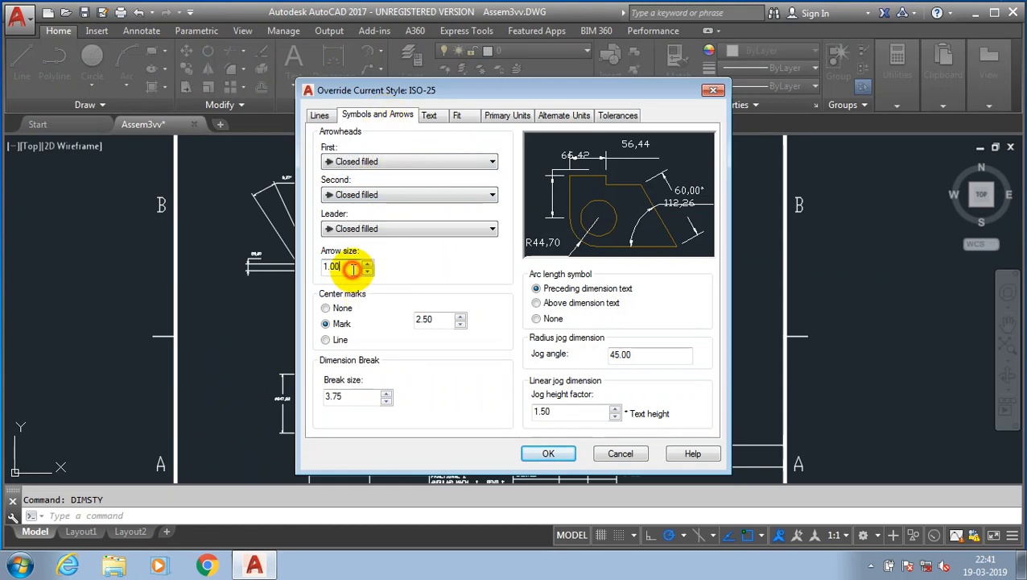
type("2.5")
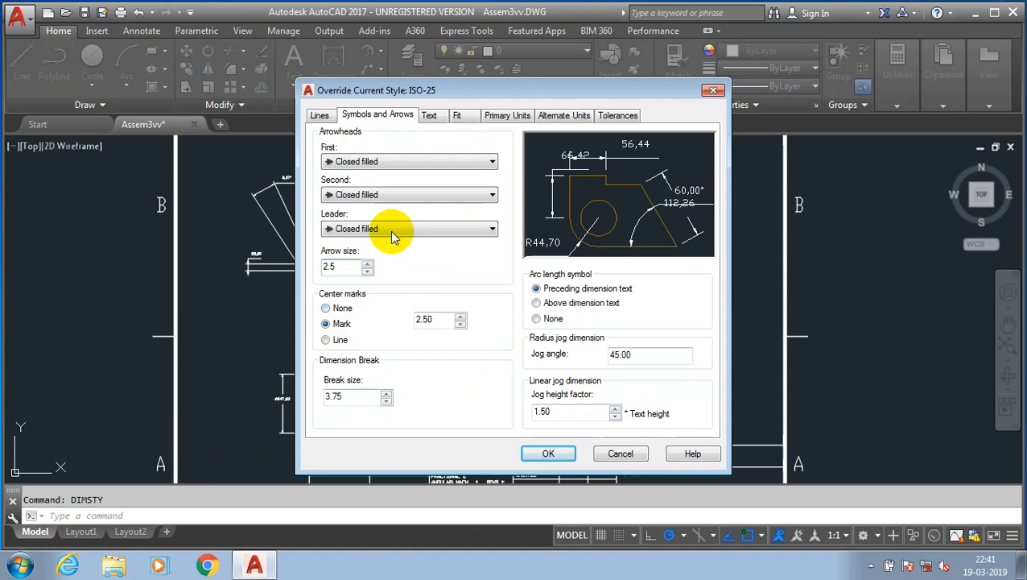
left_click(432, 115)
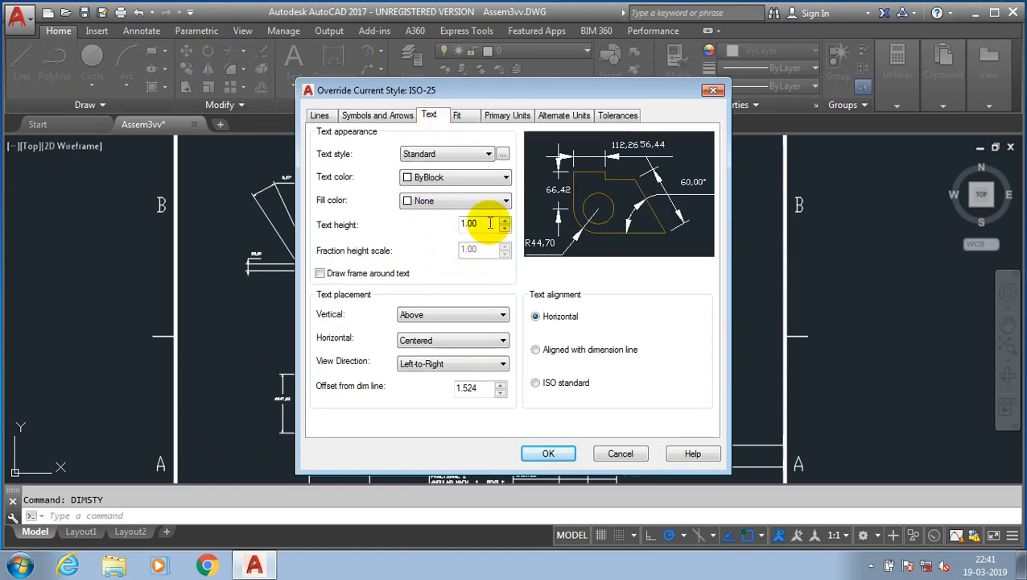
type("2.5")
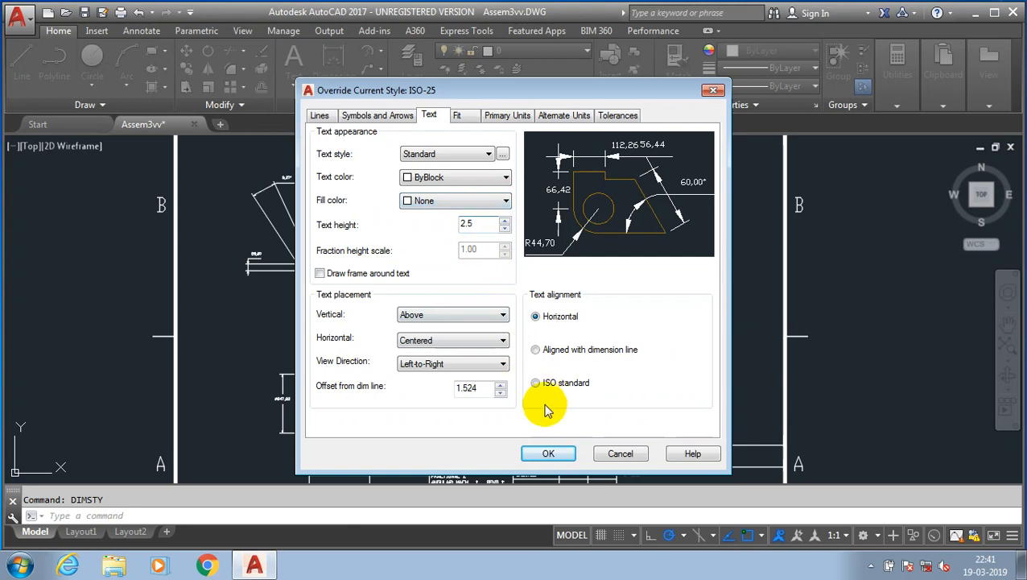
left_click(547, 454)
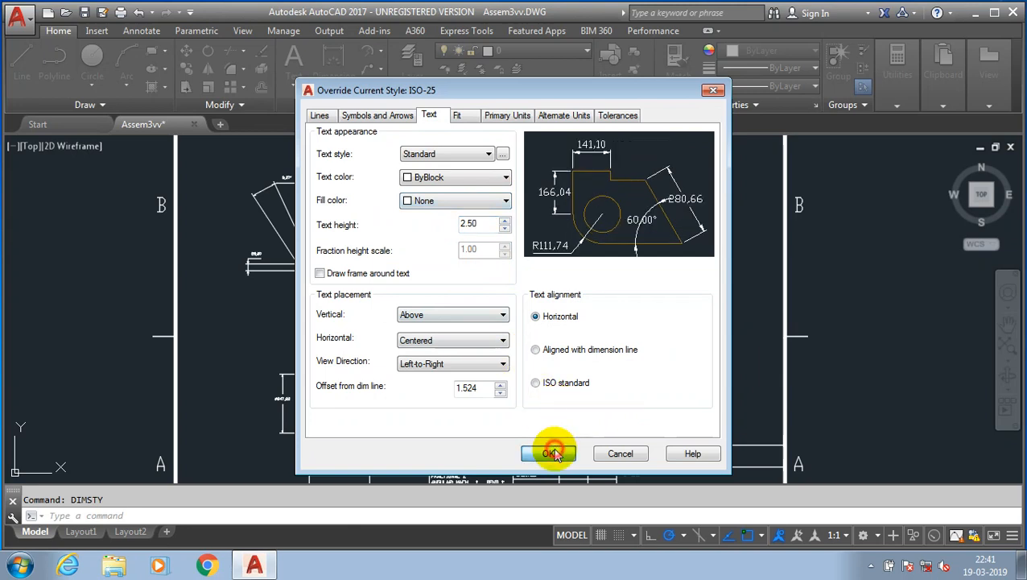
left_click(547, 452)
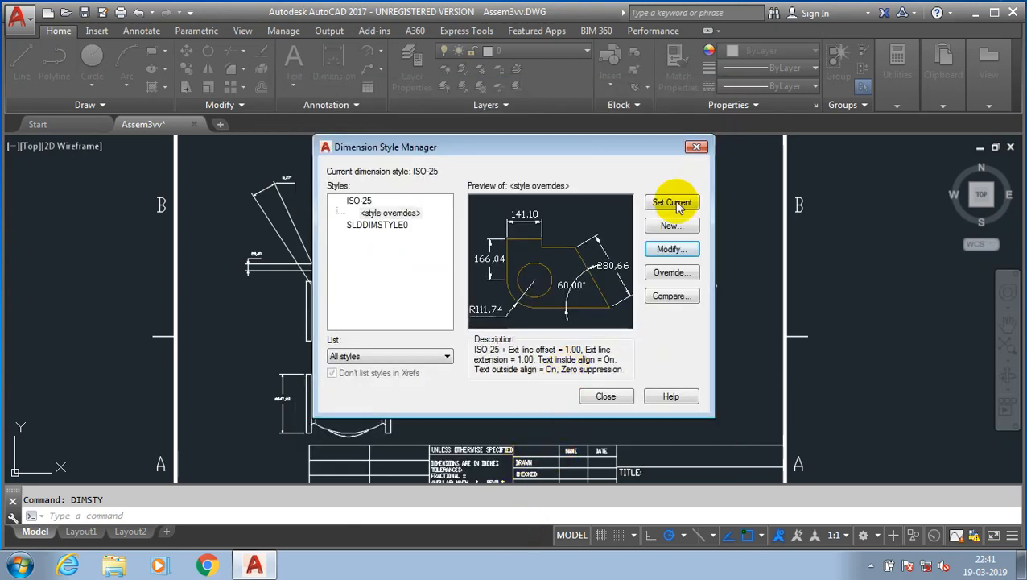
mouse_move(673, 203)
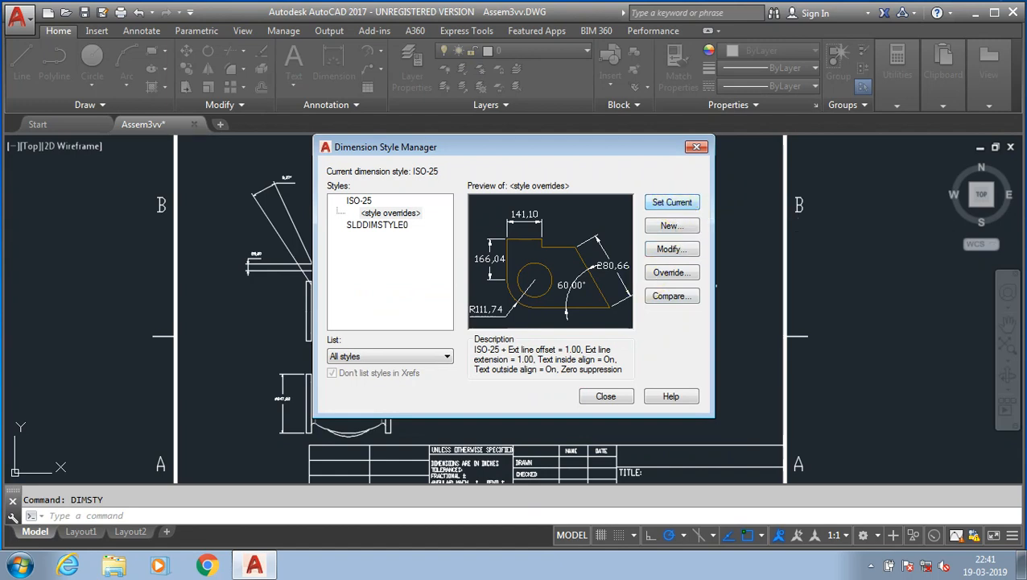
Step: Return to the drawing and run Dimension Update on the dimensions right of SECTION A-A
left_click(606, 396)
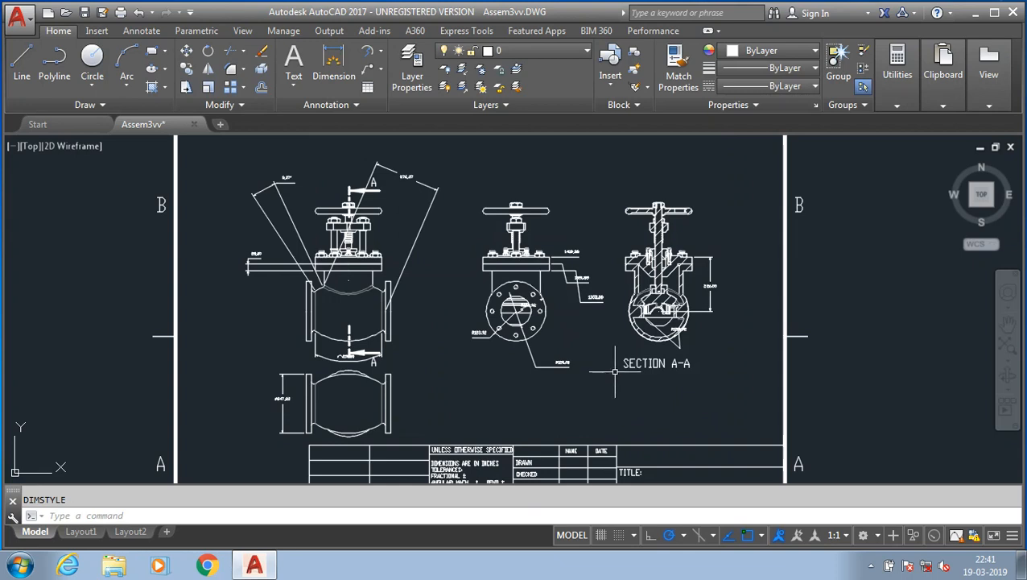
mouse_move(611, 361)
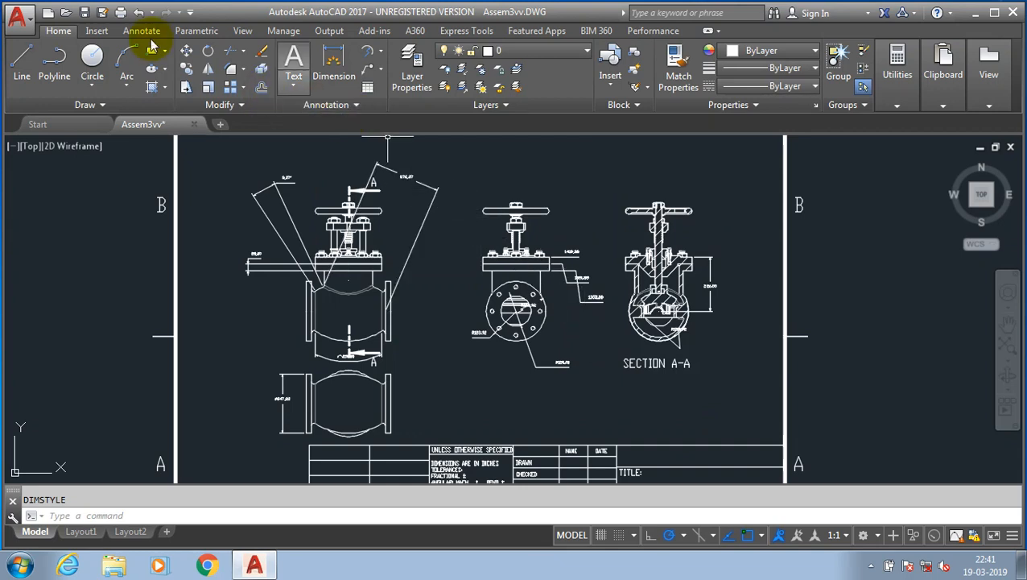
left_click(143, 30)
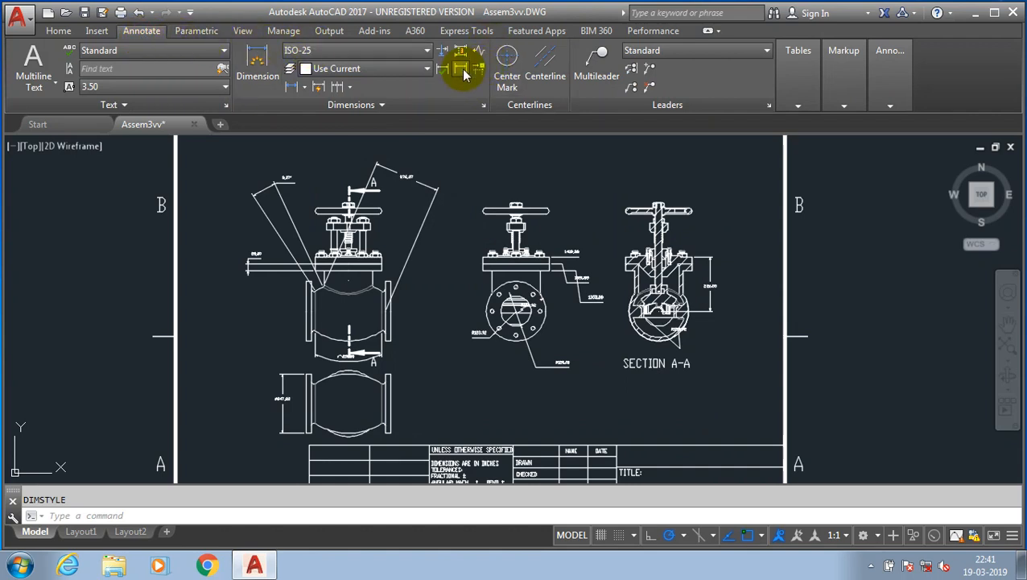
mouse_move(451, 66)
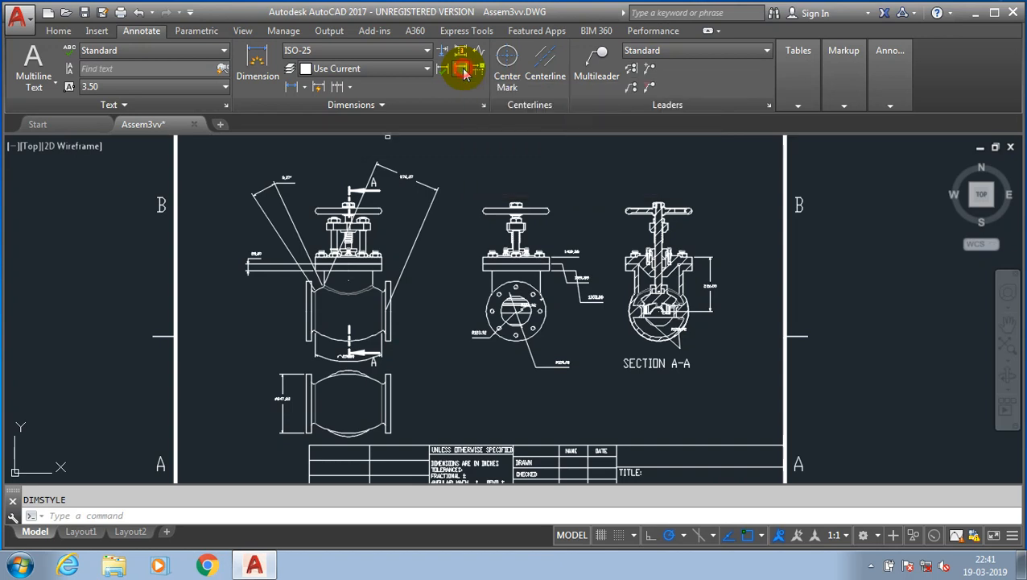
left_click(455, 67)
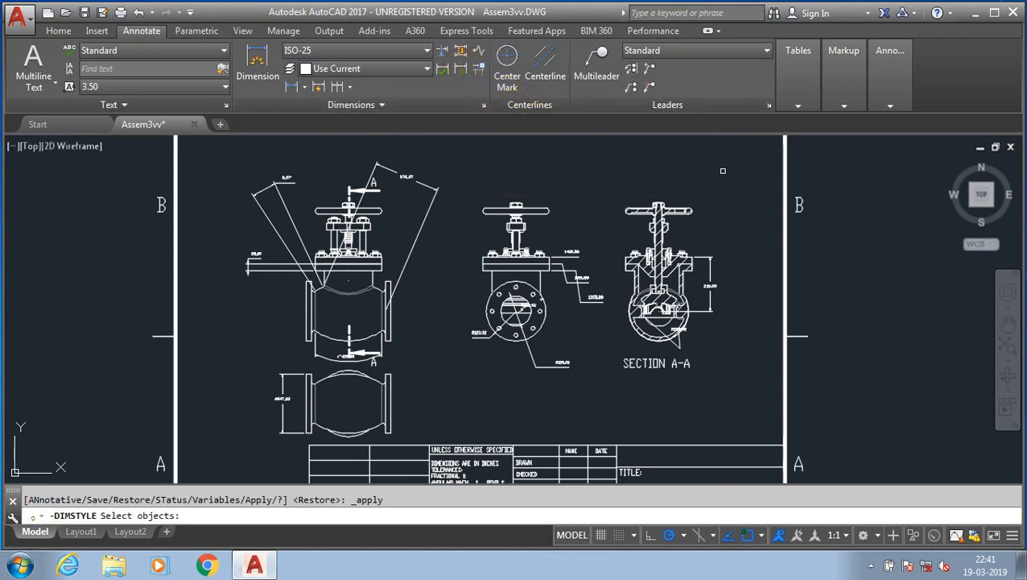
left_click_drag(723, 170, 732, 362)
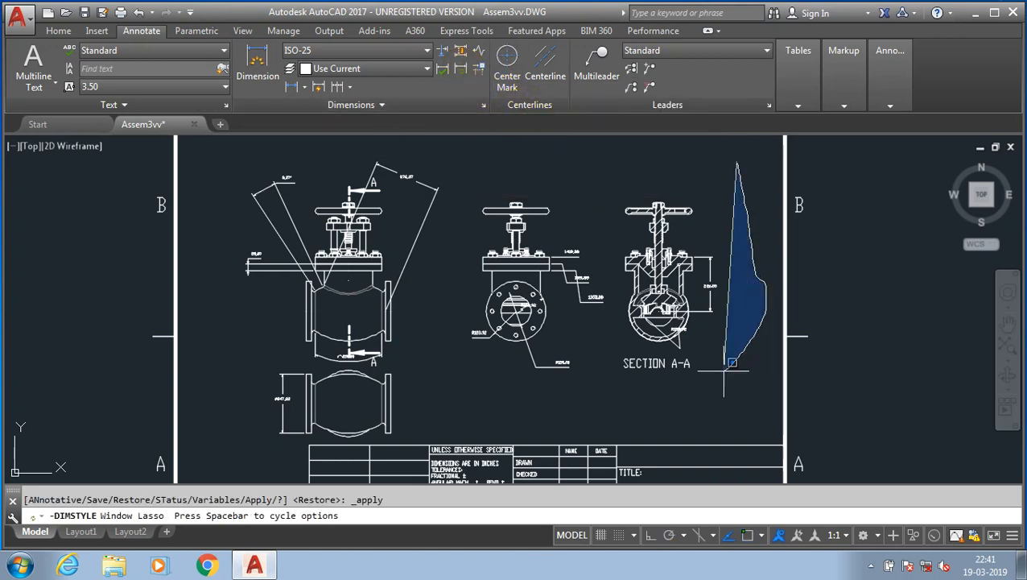